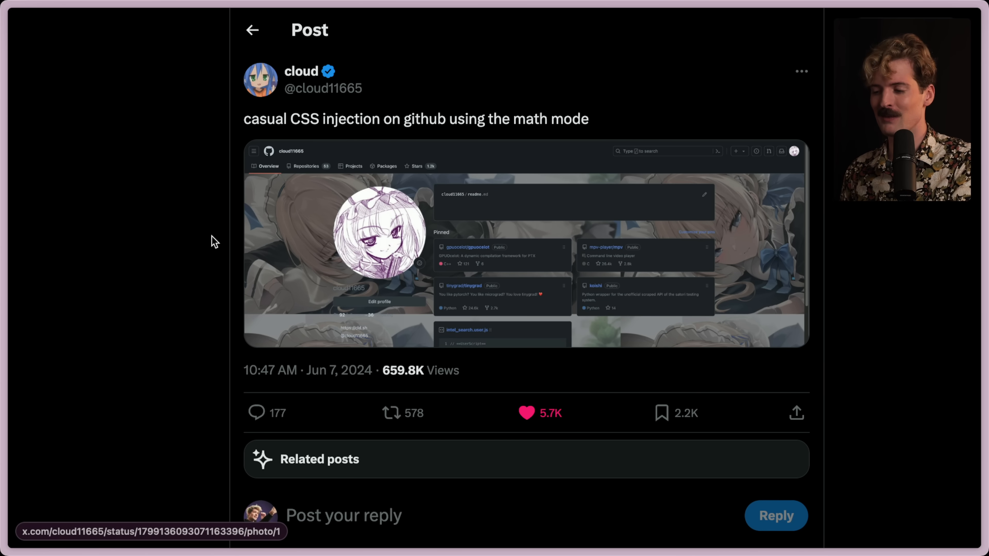
pyautogui.moveTo(341, 181)
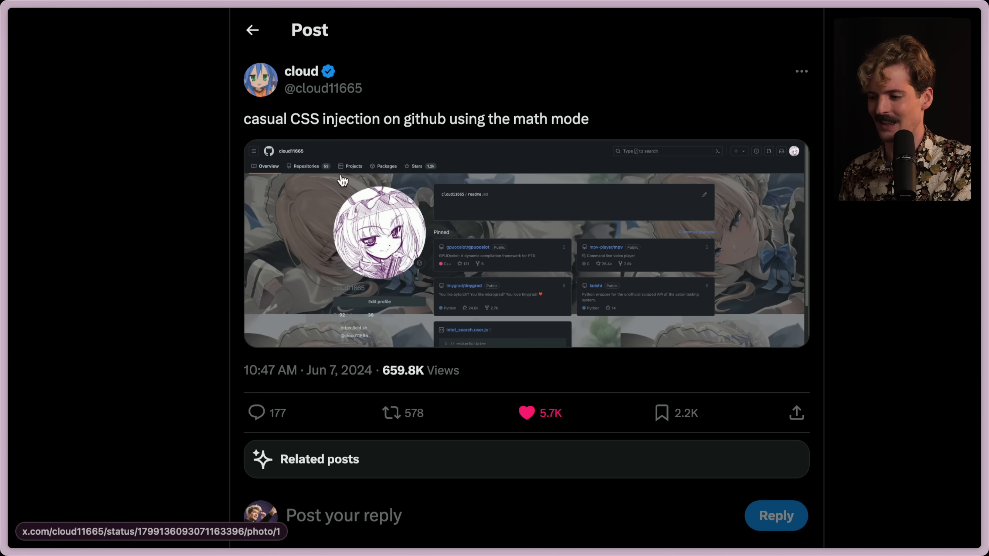
# - View the CSS-injection post's screenshot full-size in the media viewer, then close it
pyautogui.click(527, 246)
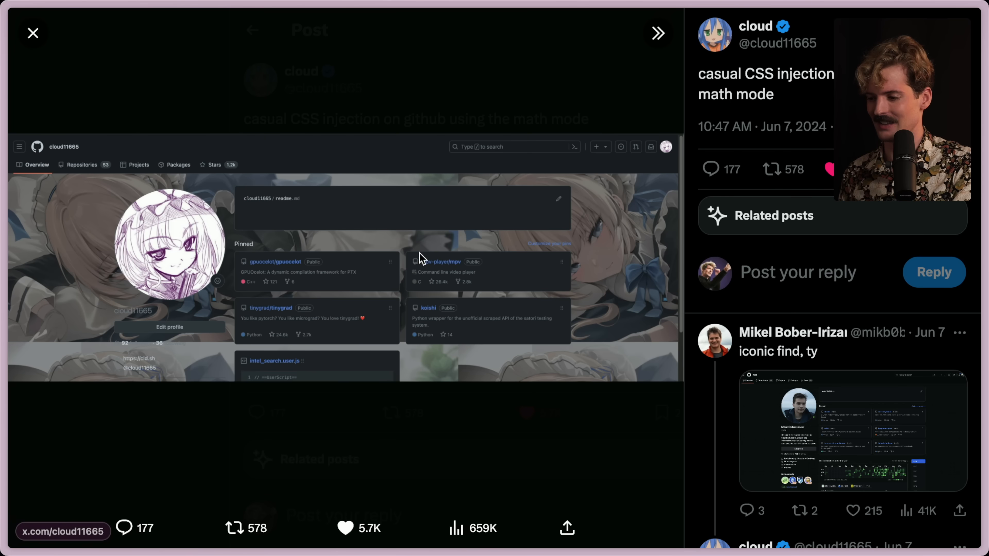
pyautogui.moveTo(123, 348)
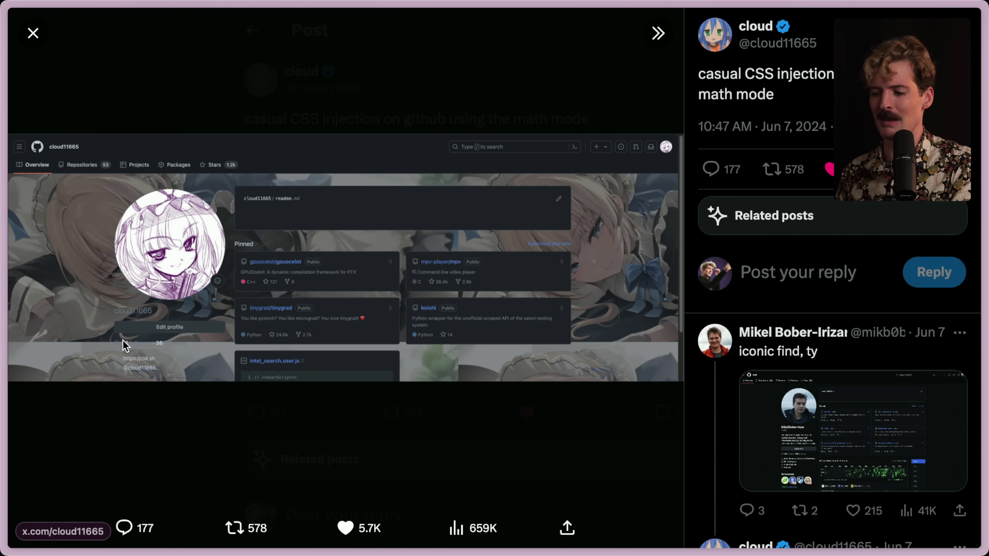
pyautogui.click(32, 33)
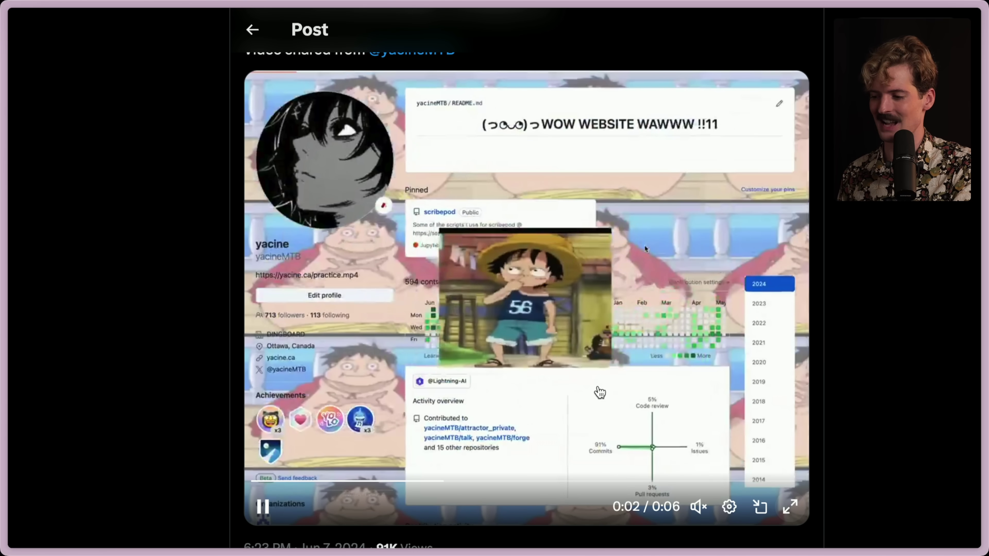
# - From the vx-underground repost, reach the credited discoverer's original math-mode post and select its caption
pyautogui.scroll(-3)
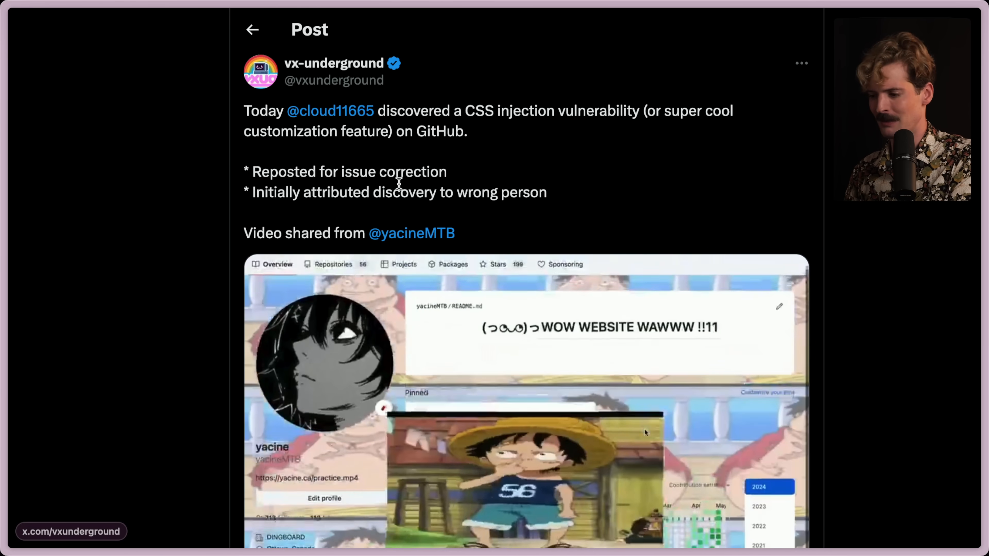
pyautogui.click(329, 111)
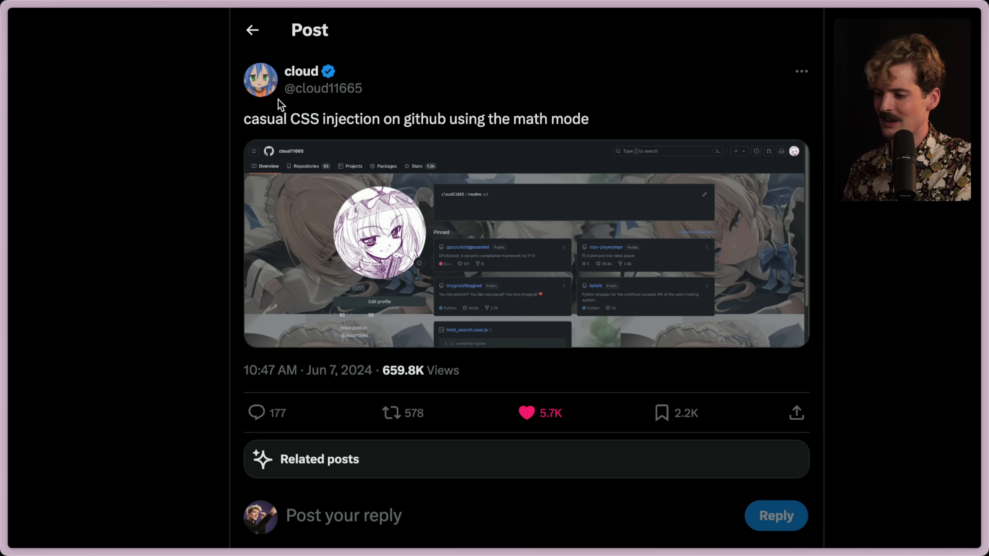
pyautogui.tripleClick(400, 119)
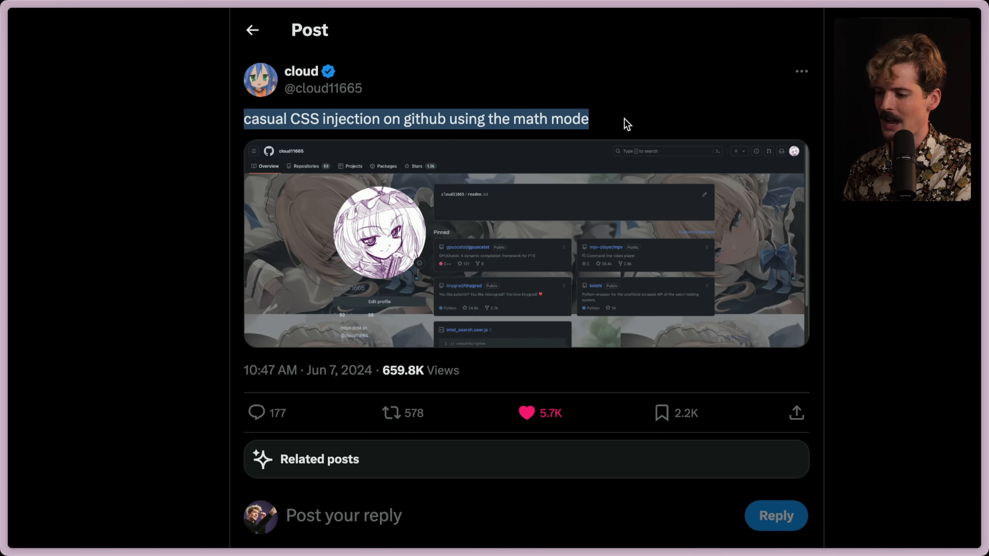
pyautogui.click(558, 118)
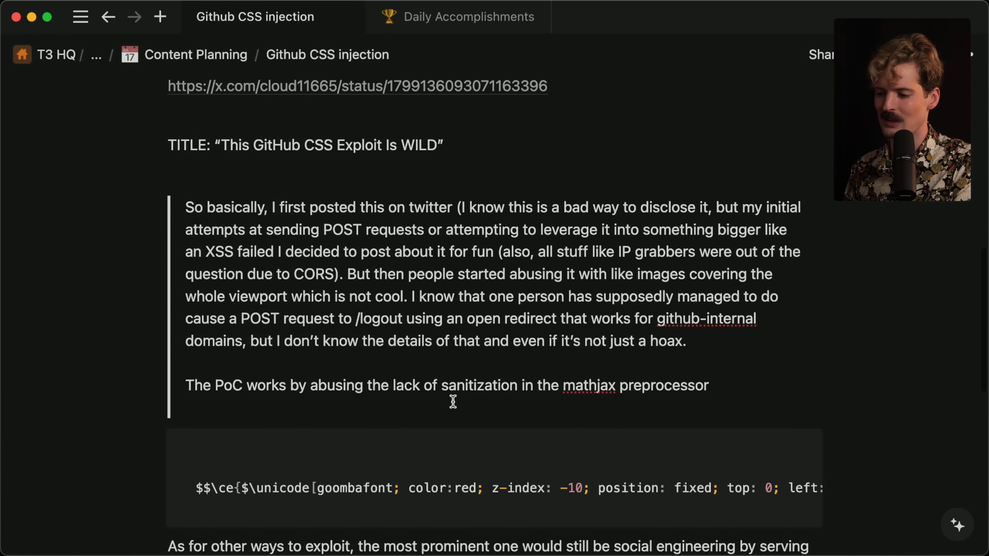
pyautogui.scroll(-3)
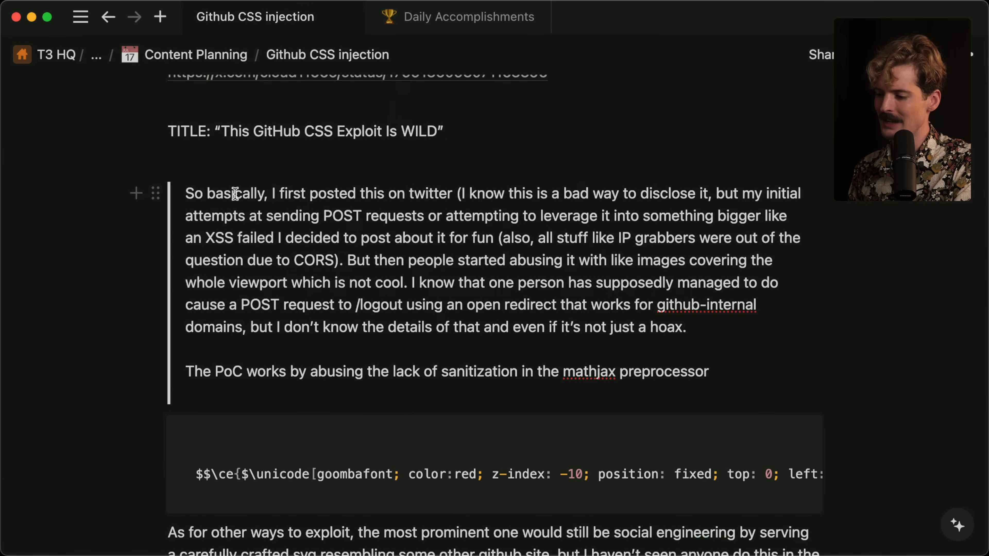
pyautogui.moveTo(504, 193)
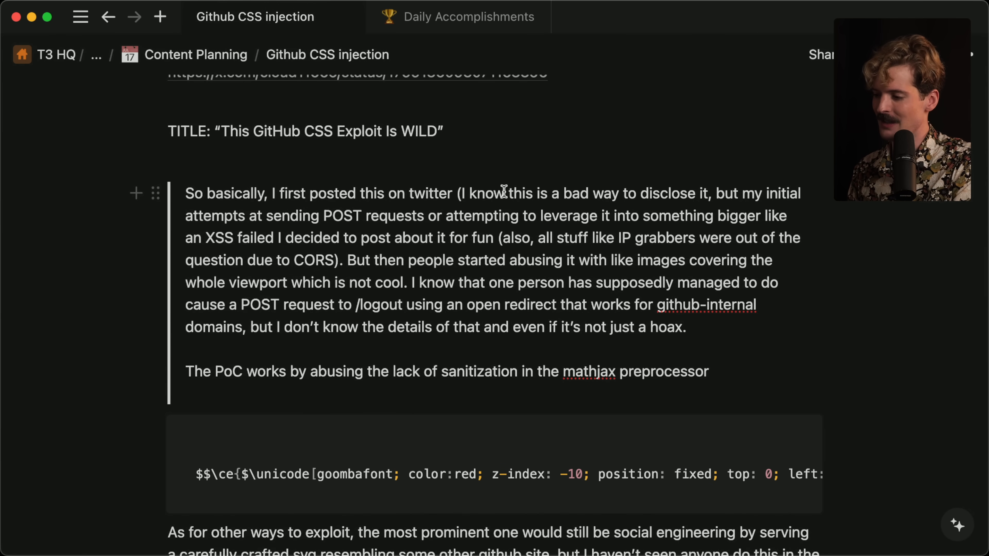
pyautogui.moveTo(287, 216)
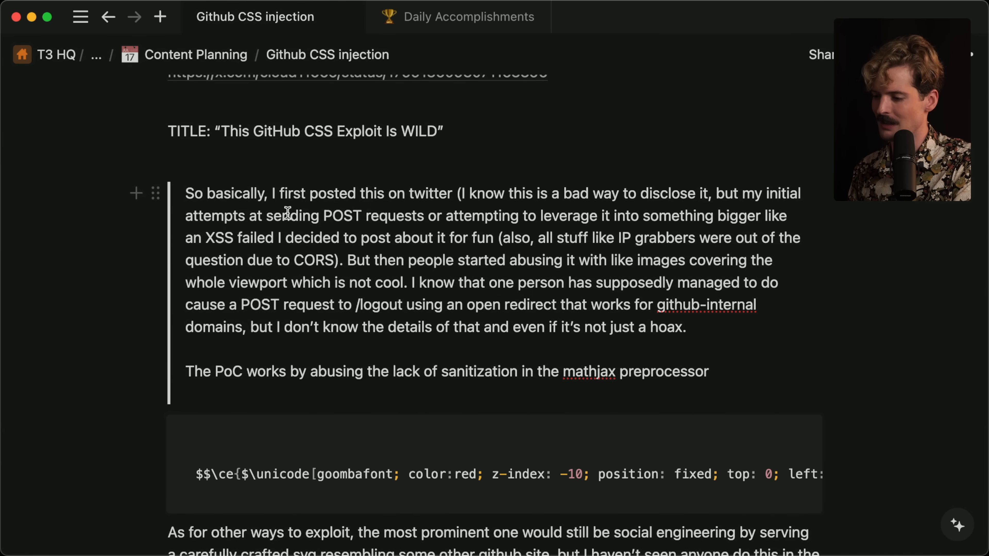
pyautogui.moveTo(643, 216)
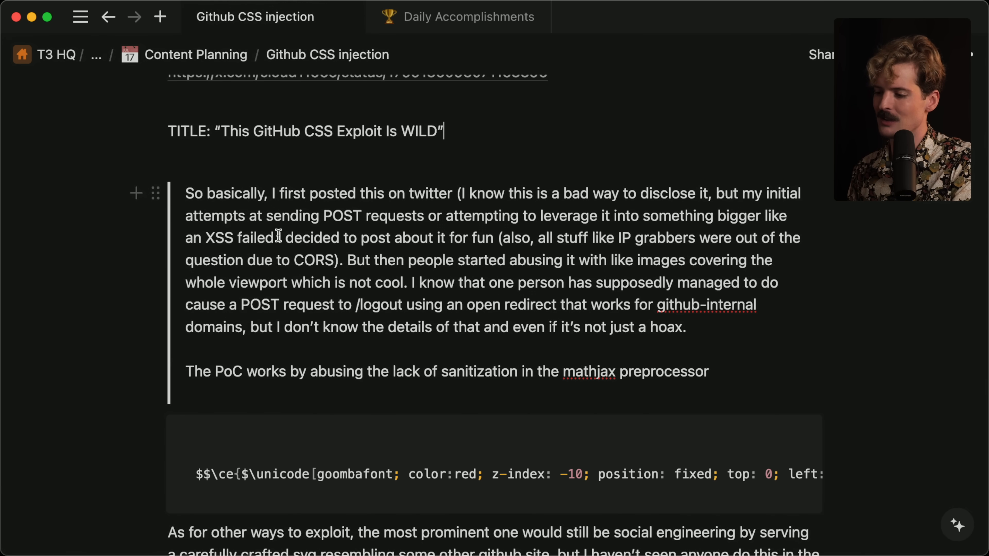
pyautogui.moveTo(551, 238)
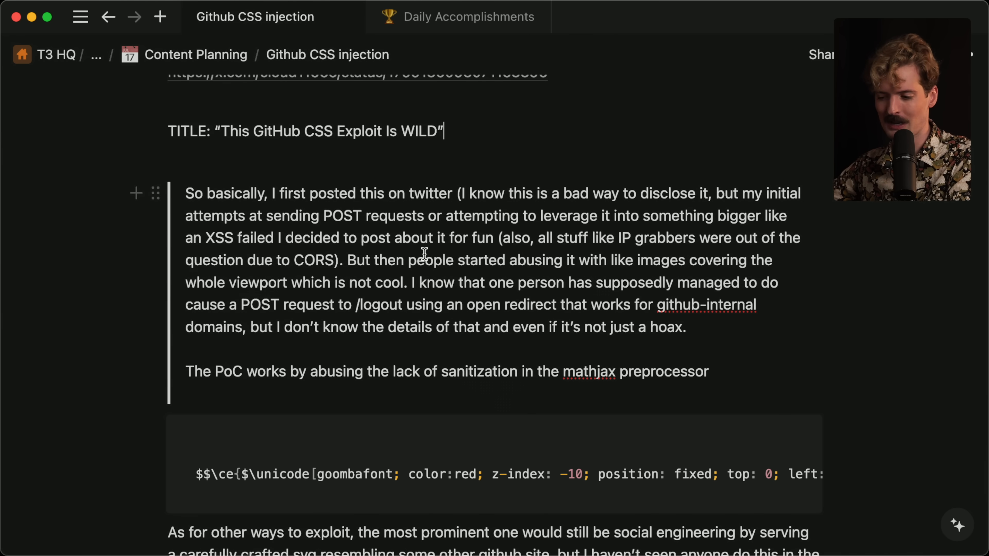
pyautogui.scroll(-3)
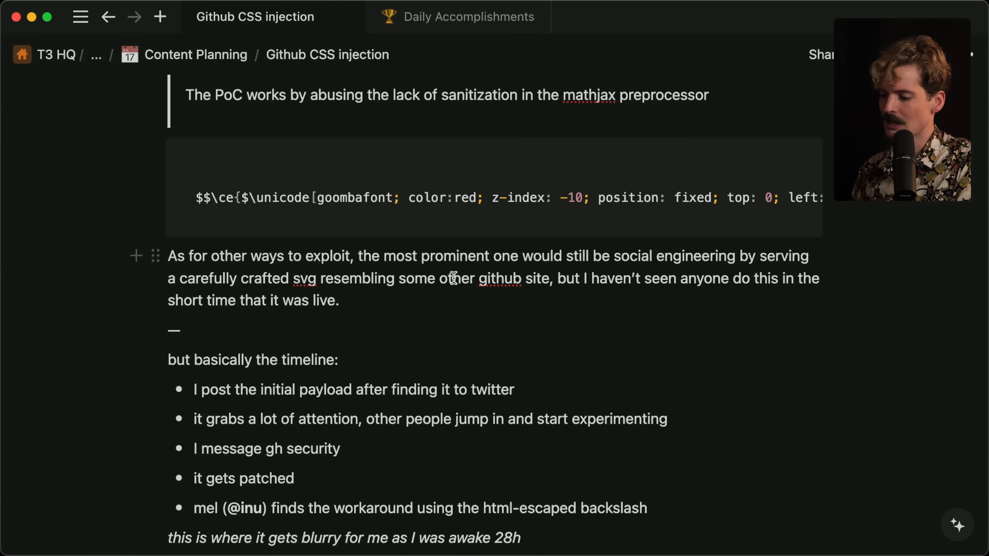
pyautogui.moveTo(200, 323)
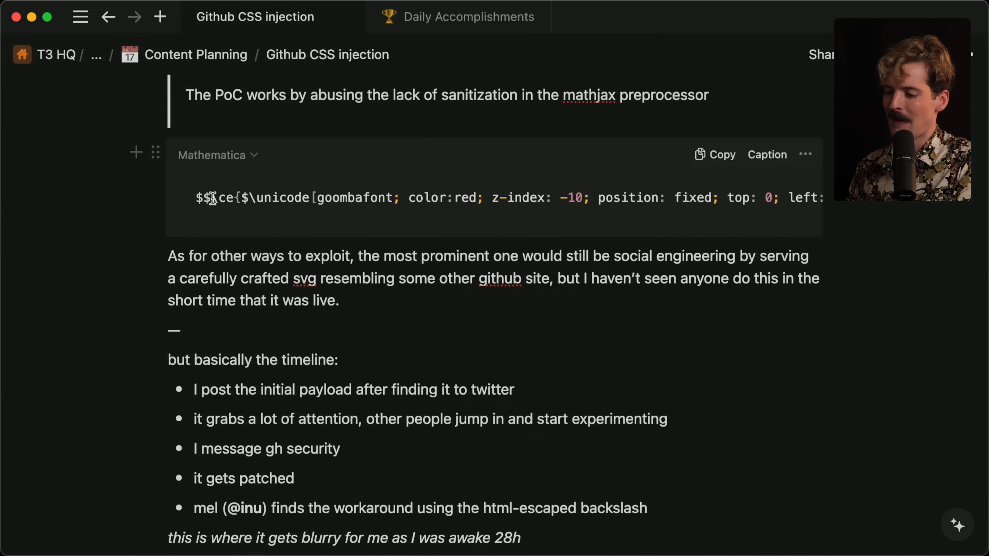
pyautogui.moveTo(212, 197); pyautogui.dragTo(247, 197)
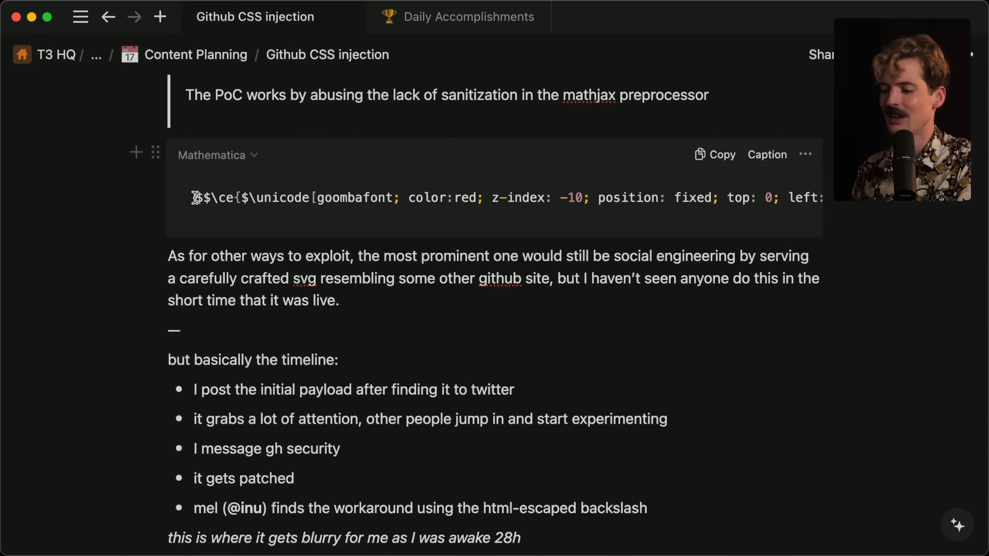
pyautogui.moveTo(196, 197); pyautogui.dragTo(247, 197)
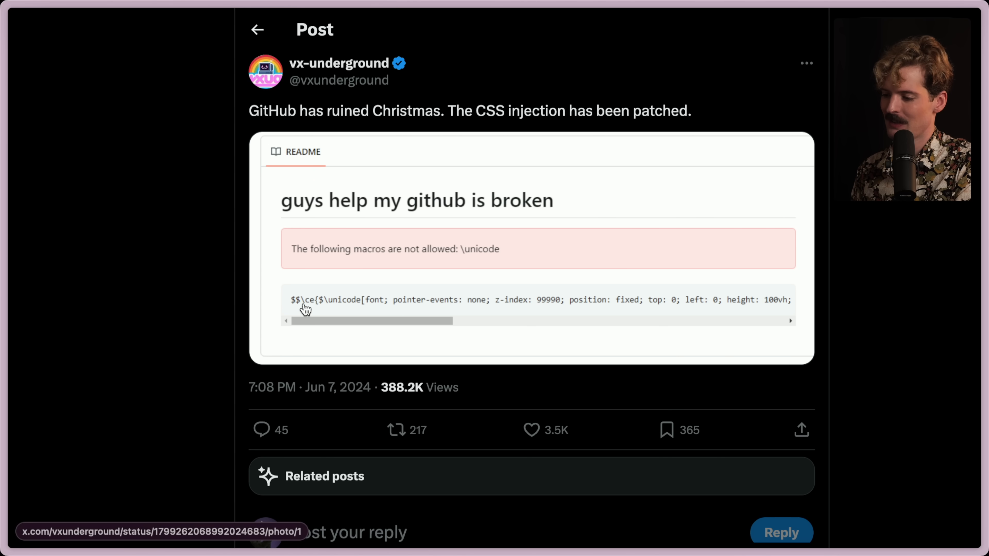
pyautogui.moveTo(368, 280)
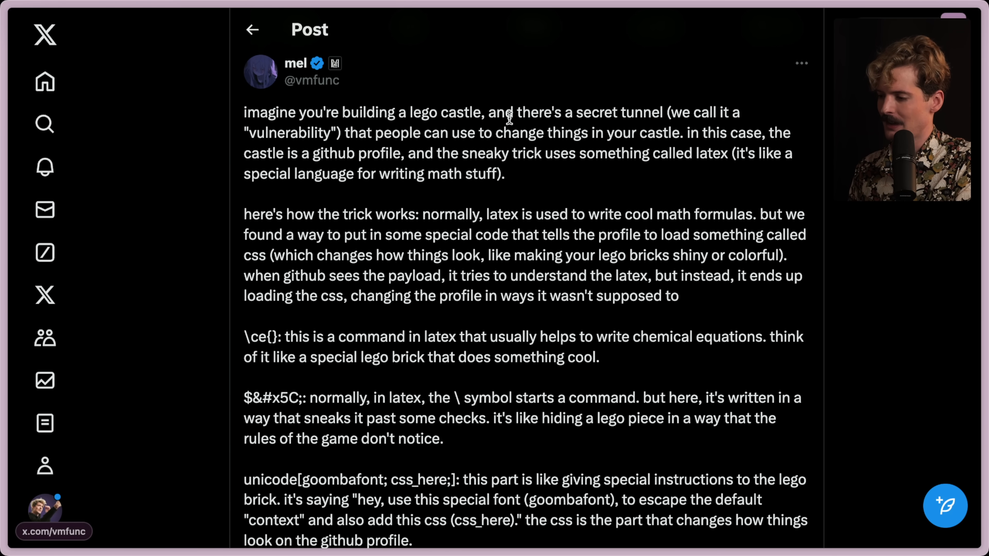
pyautogui.moveTo(323, 130)
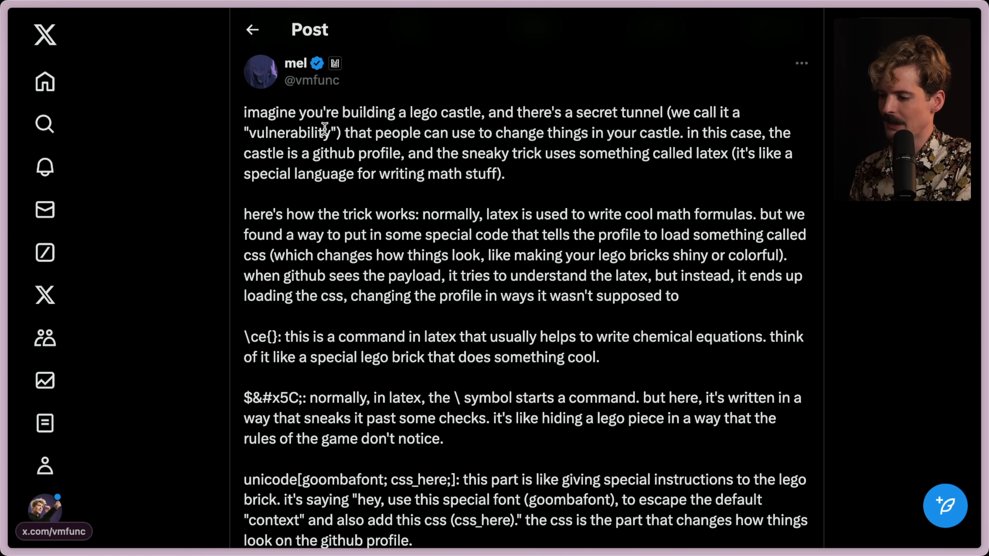
pyautogui.moveTo(677, 132)
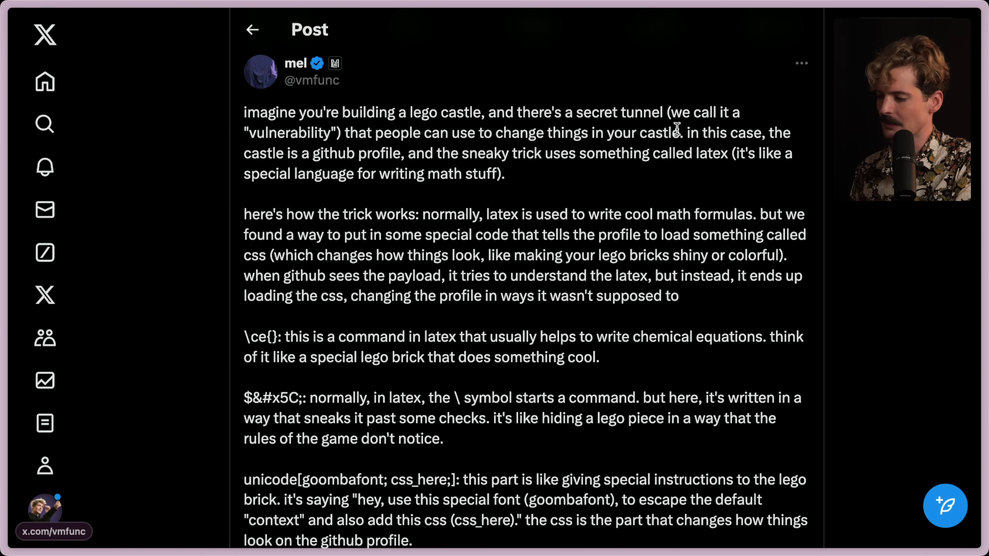
pyautogui.moveTo(381, 153)
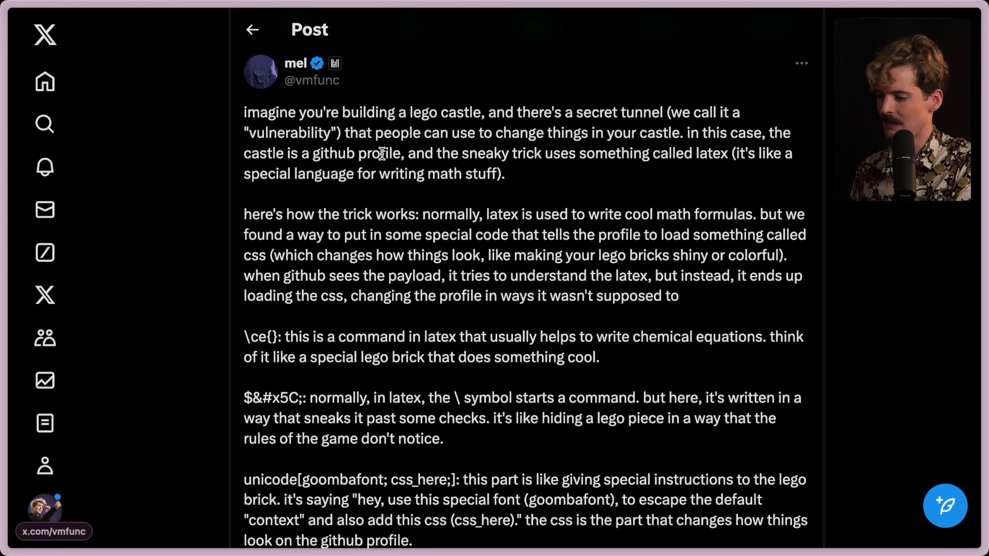
pyautogui.moveTo(706, 153)
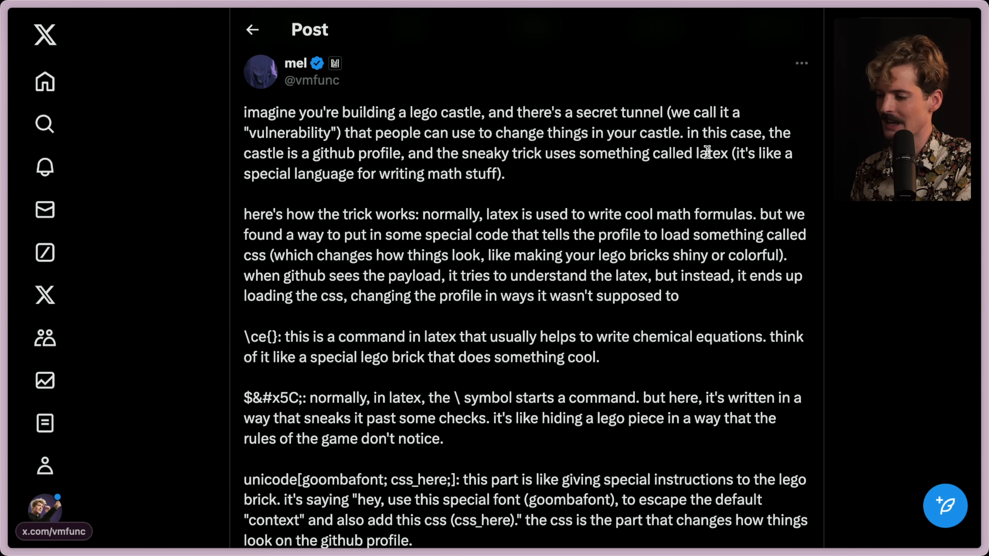
pyautogui.moveTo(678, 197)
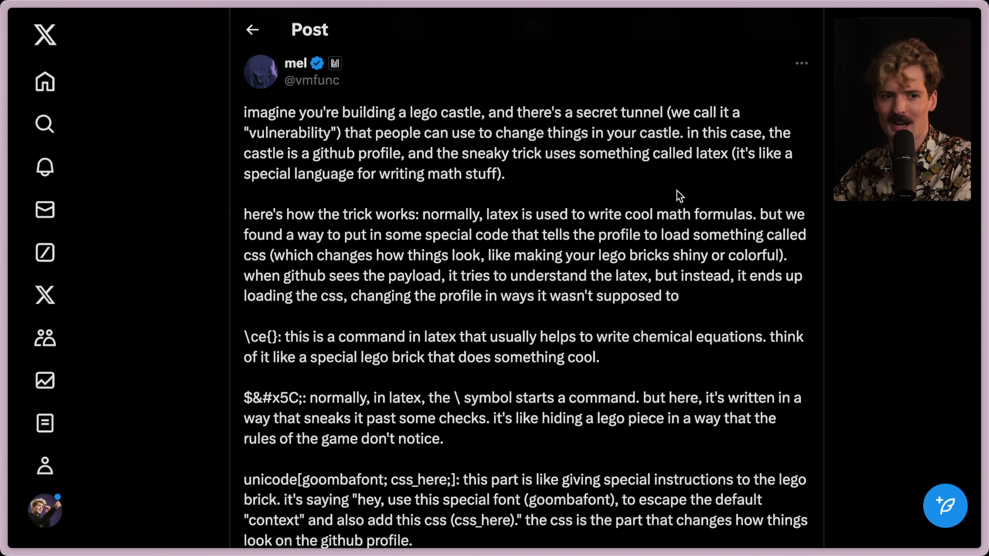
# - Read down through the payload-breakdown post, picking out words in the explanation
pyautogui.scroll(-3)
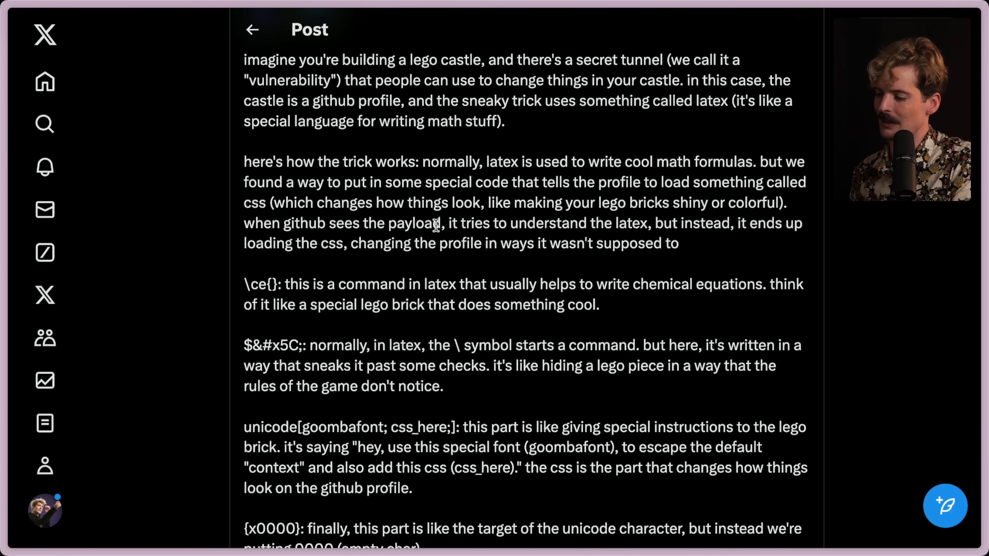
pyautogui.moveTo(801, 227)
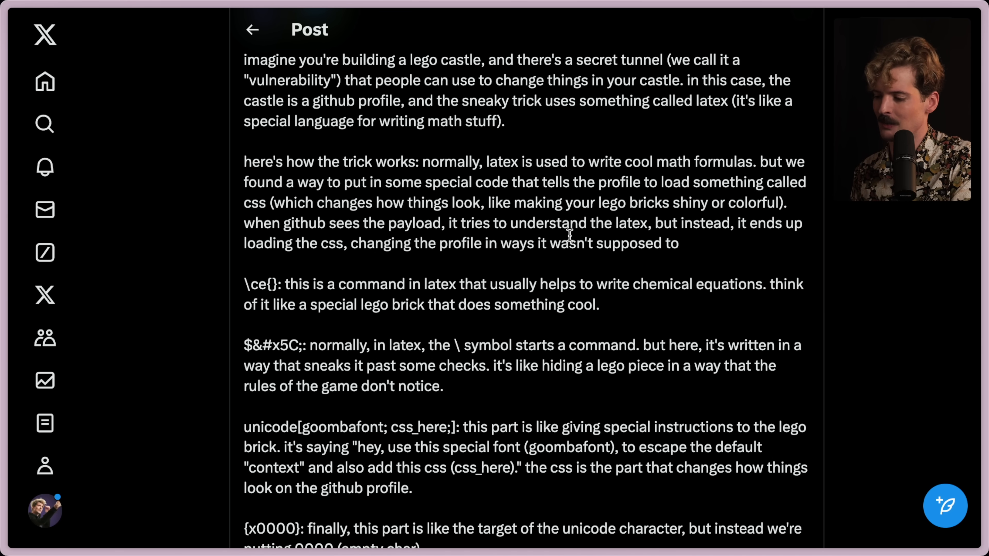
pyautogui.moveTo(272, 284)
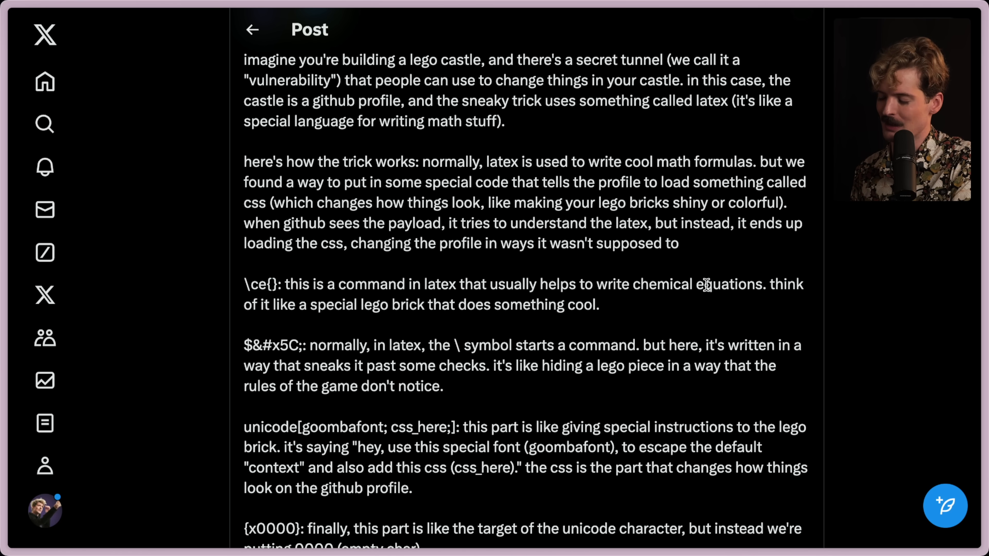
pyautogui.moveTo(478, 307)
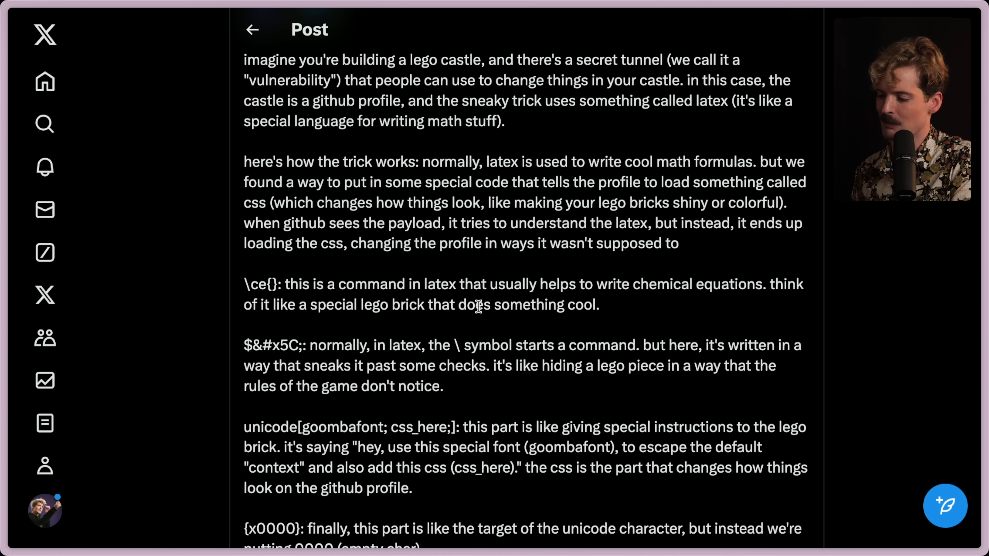
pyautogui.scroll(-3)
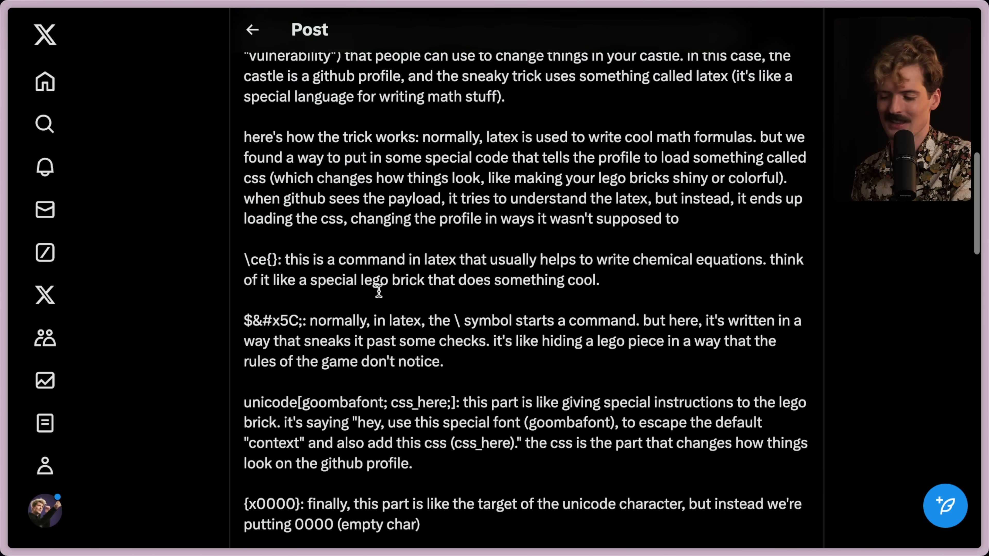
pyautogui.scroll(-3)
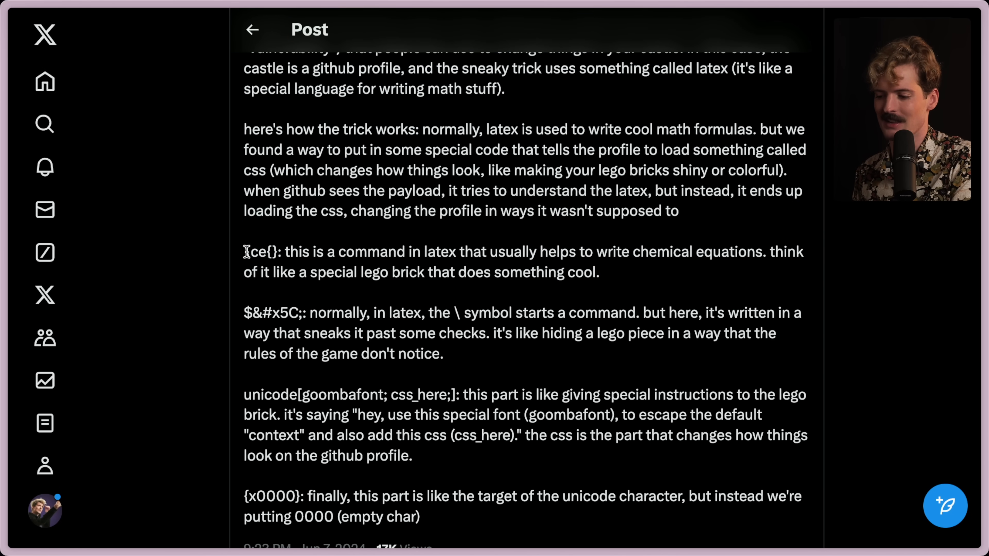
pyautogui.doubleClick(258, 253)
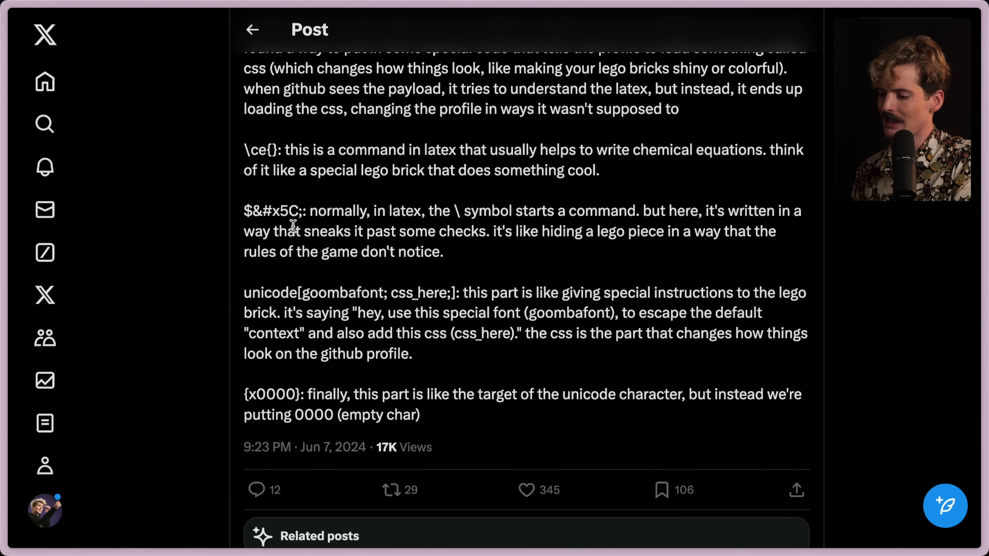
pyautogui.moveTo(643, 232)
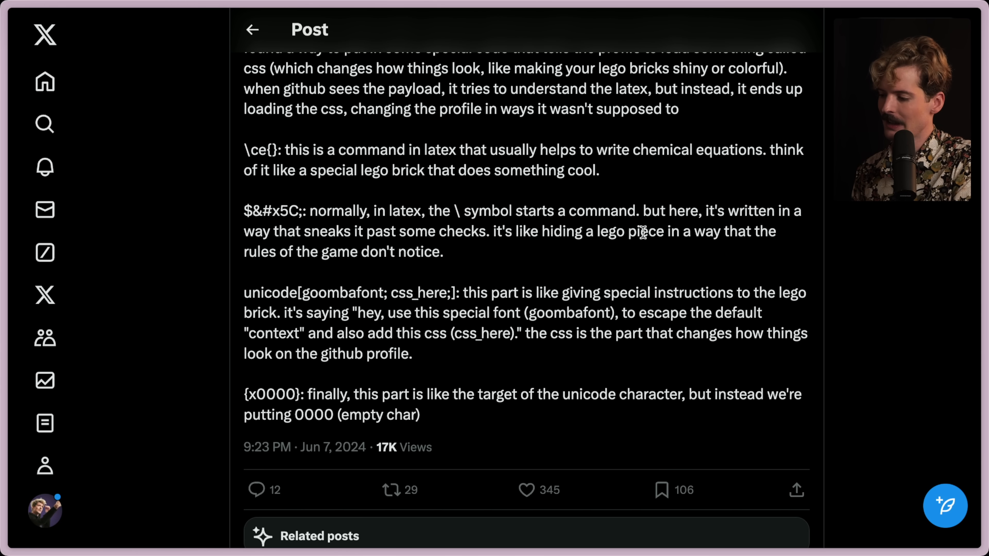
pyautogui.moveTo(434, 253)
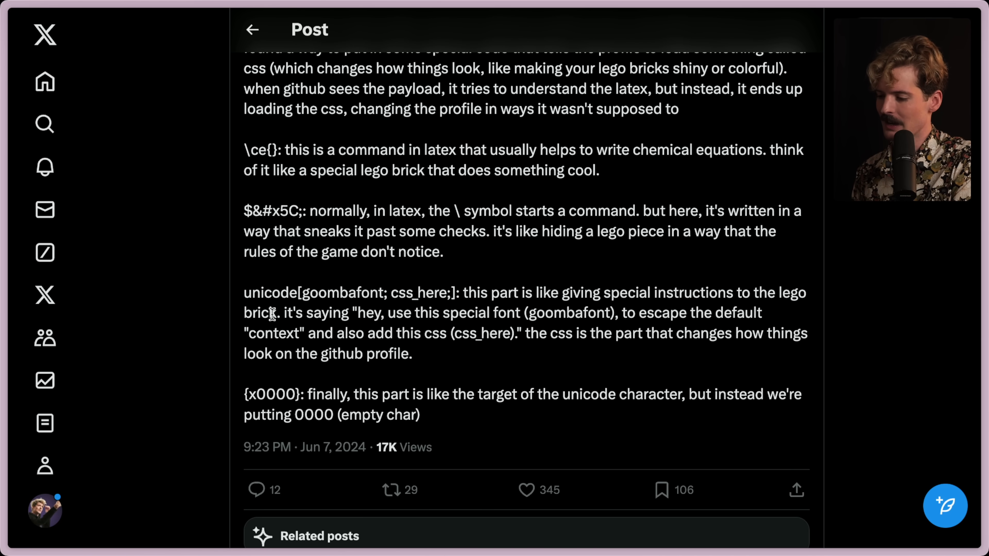
# - Highlight 'goombafont' in the explanation, finish reading, and head to author mel's profile
pyautogui.doubleClick(569, 313)
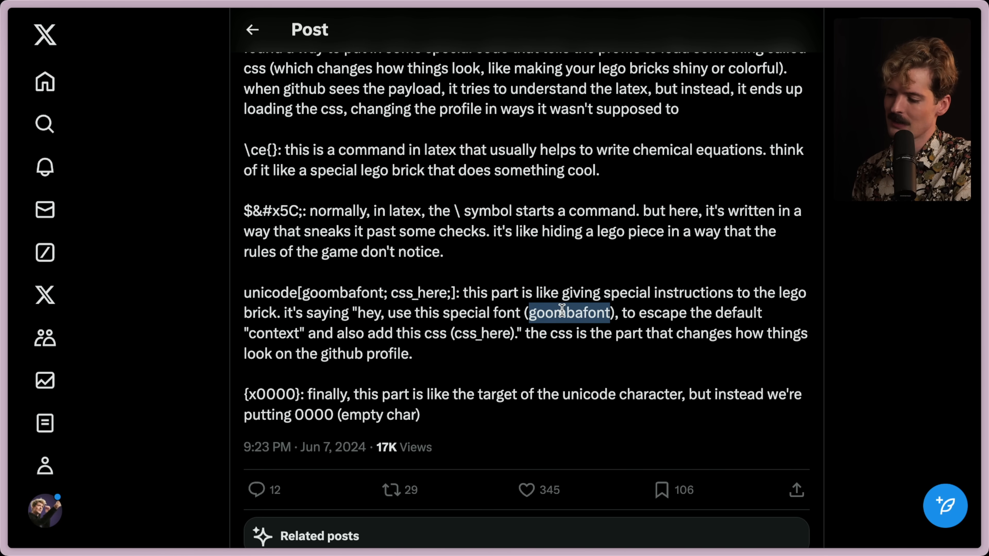
pyautogui.click(308, 332)
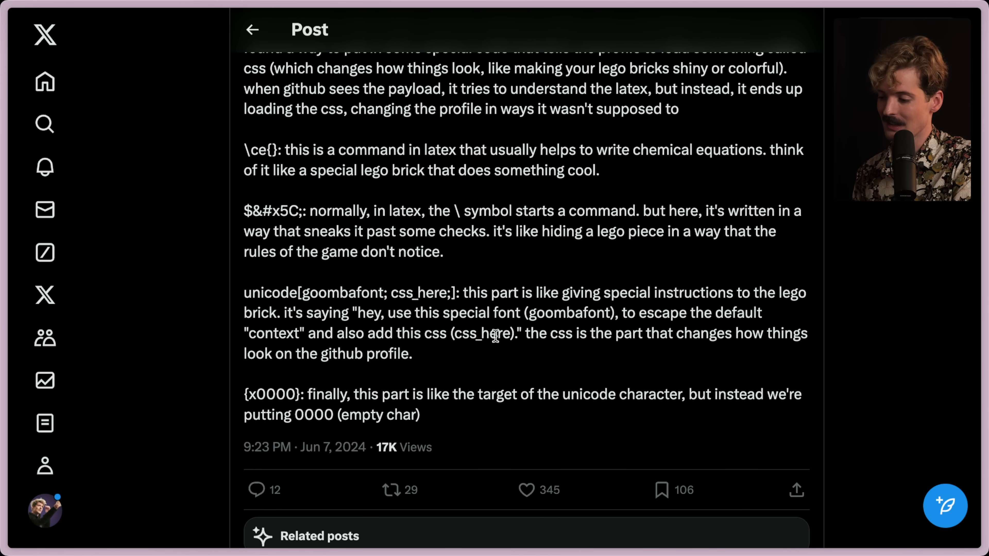
pyautogui.moveTo(781, 330)
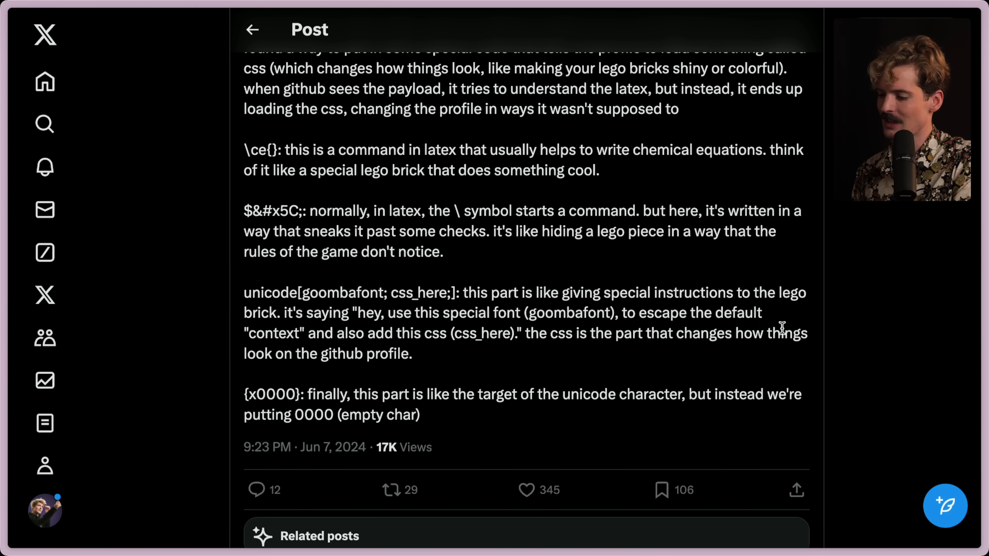
pyautogui.scroll(-3)
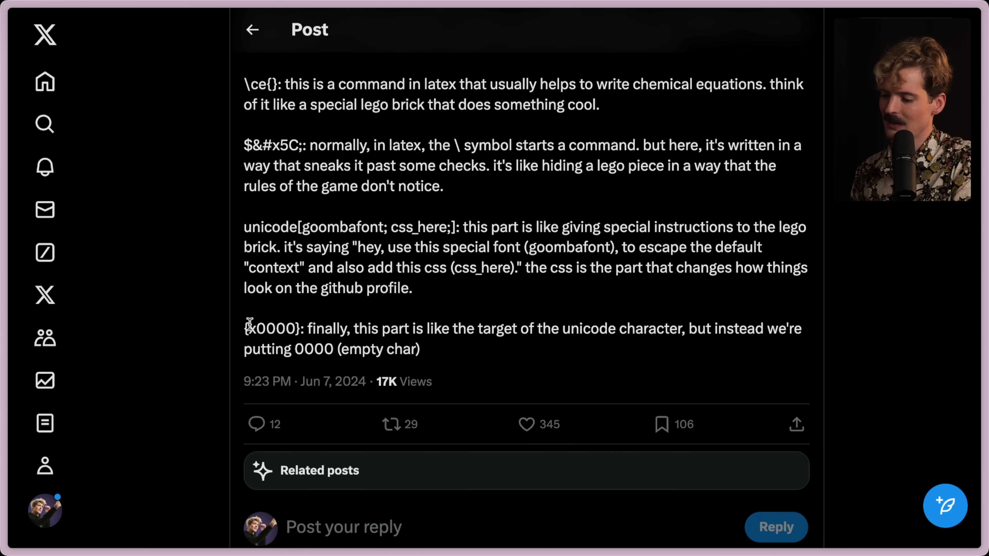
pyautogui.moveTo(489, 333)
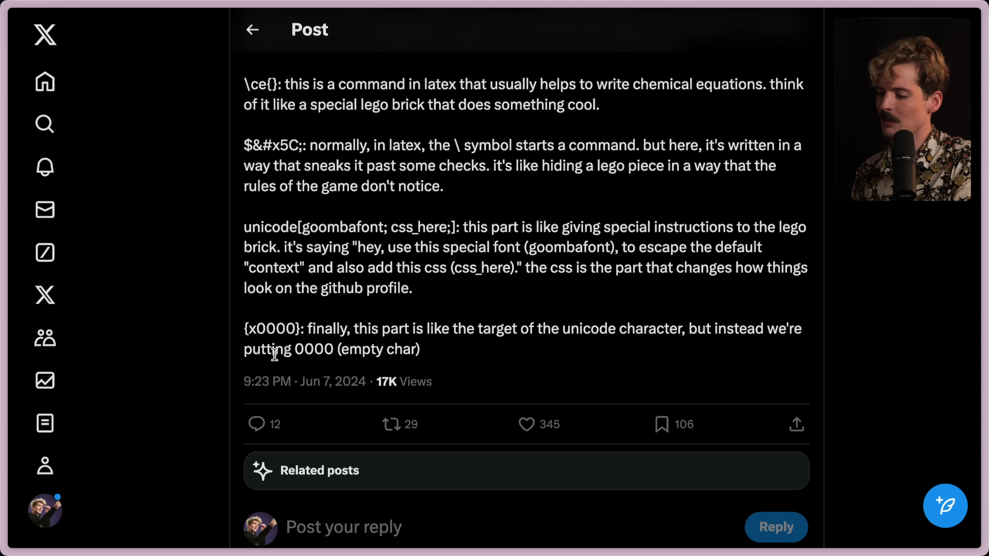
pyautogui.moveTo(470, 352)
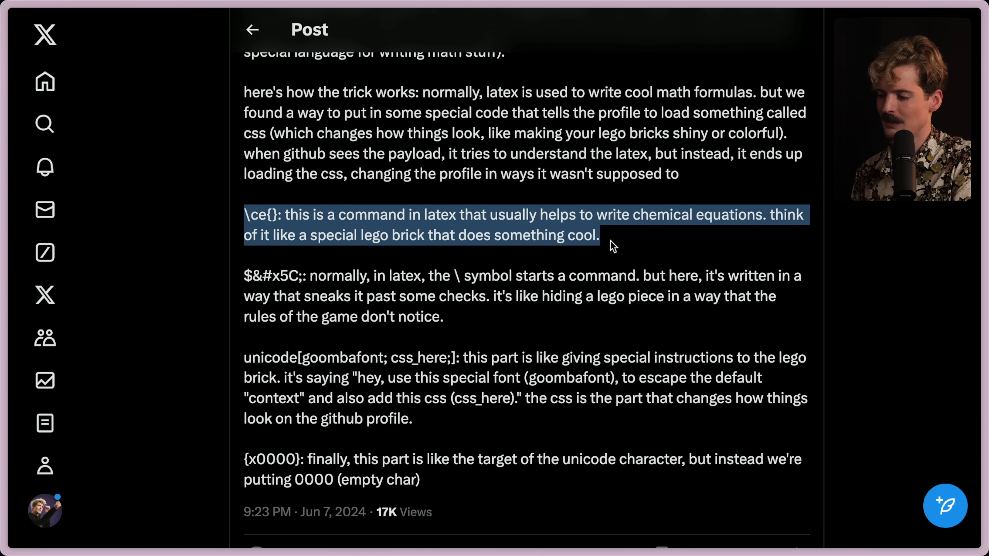
pyautogui.click(612, 249)
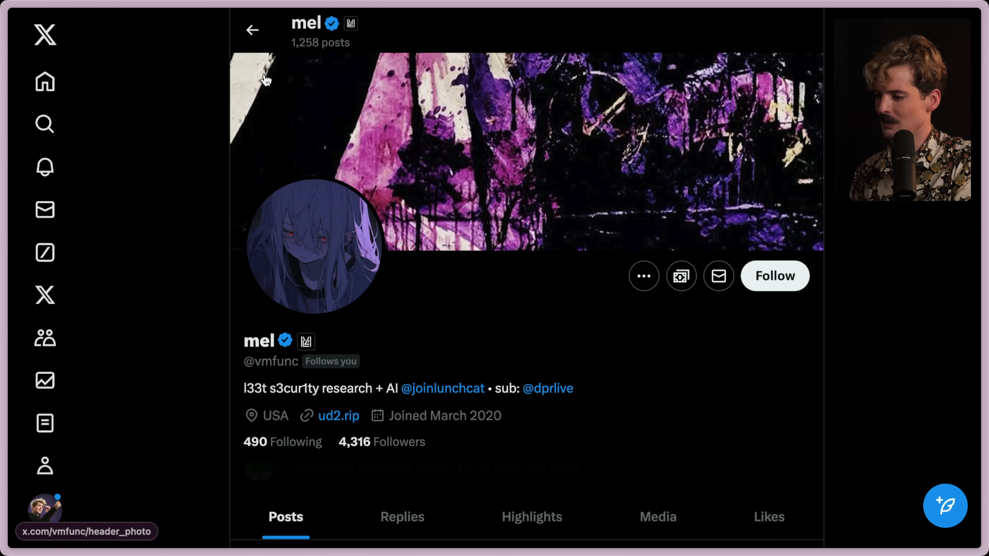
# - Land on the security researcher mel's X profile page
pyautogui.click(775, 276)
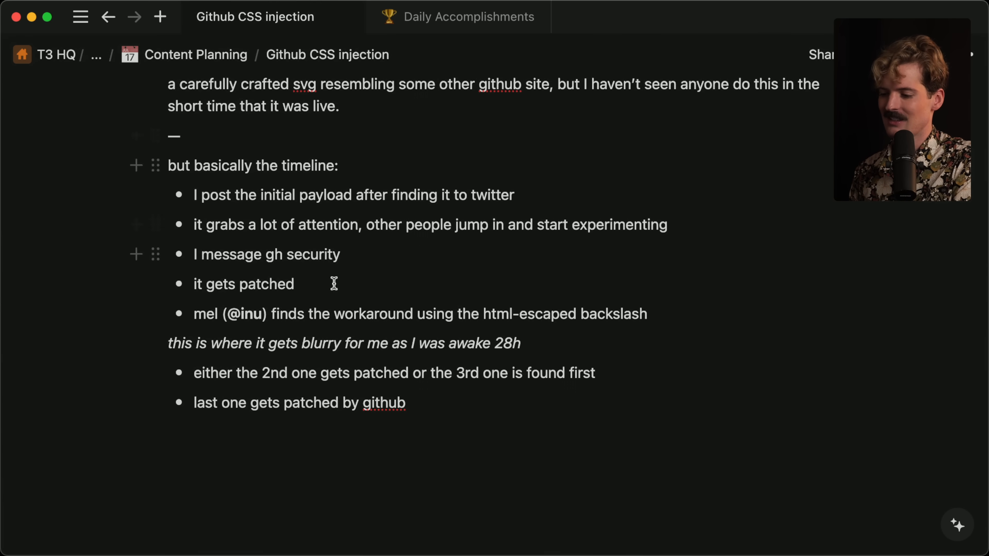
pyautogui.moveTo(431, 261)
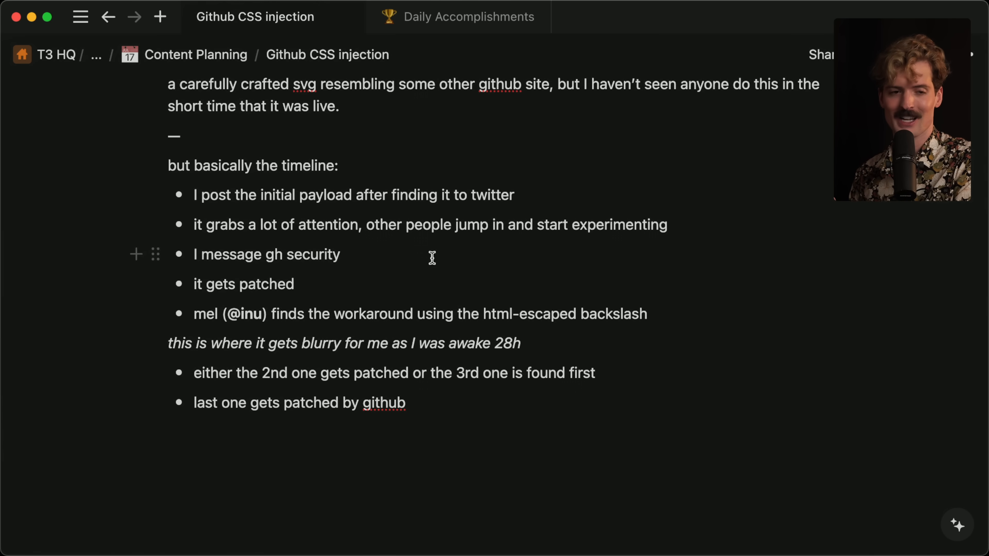
# - Highlight the 'post grabbing attention' timeline bullet and add a new bullet after the last one
pyautogui.moveTo(193, 195); pyautogui.dragTo(514, 195)
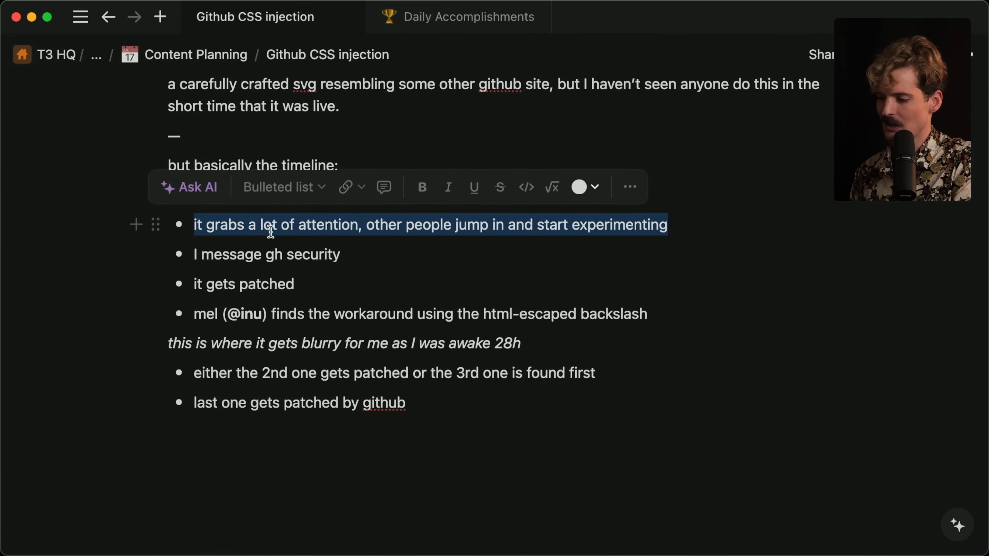
pyautogui.moveTo(348, 258)
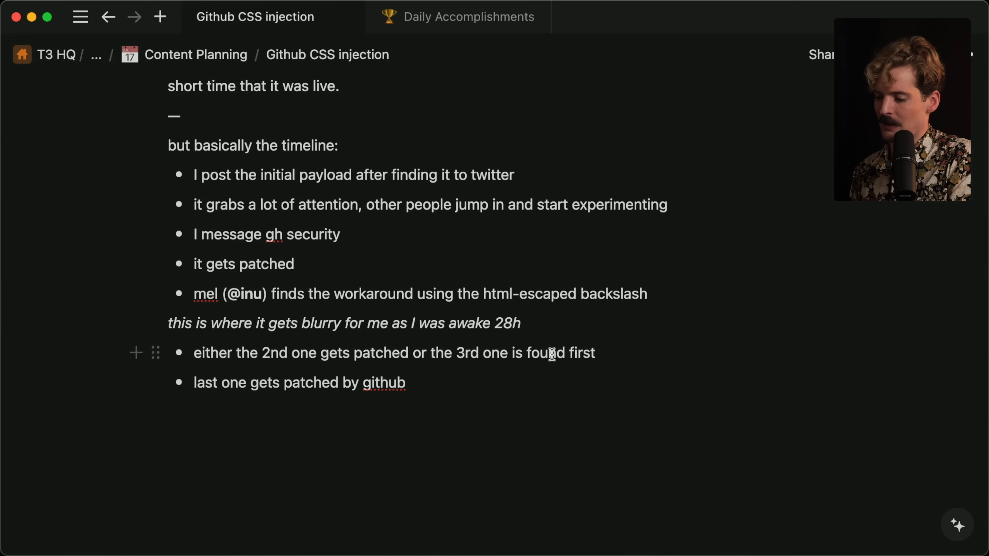
pyautogui.click(410, 384)
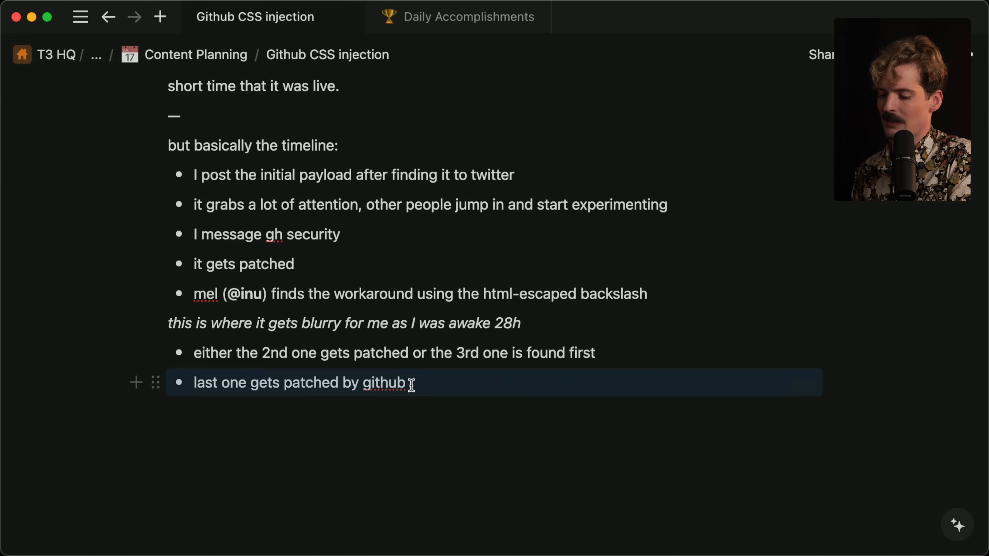
pyautogui.press('Enter')
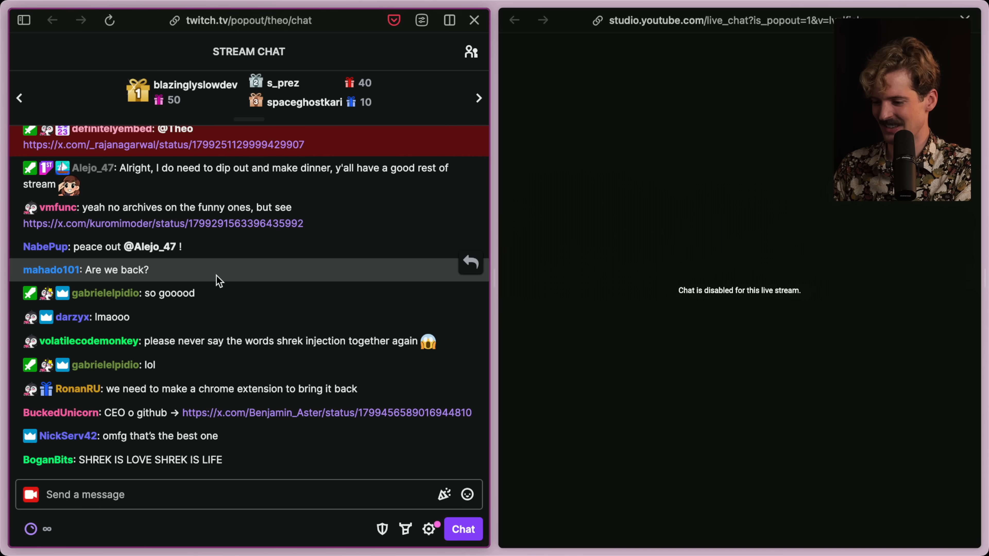
pyautogui.moveTo(275, 328)
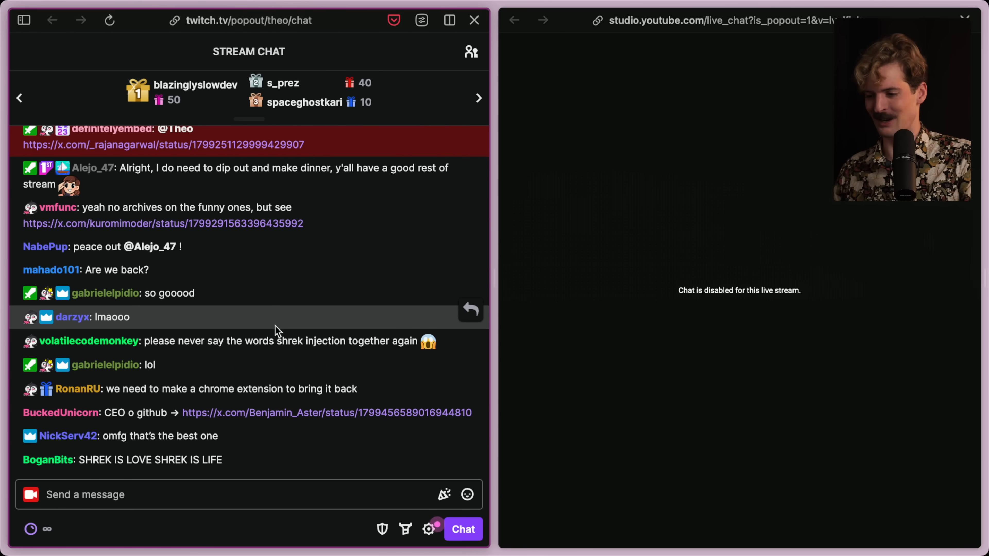